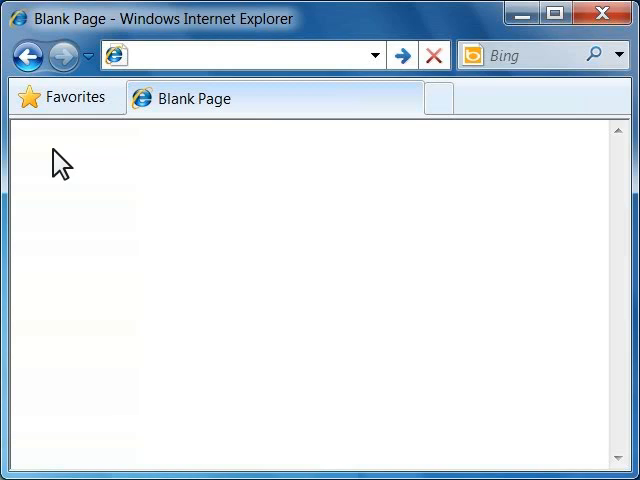
# - Browse to the printer's IP and reach the Wireless (802.11) IPv4 configuration page
pyautogui.write('192.168.0.115/')
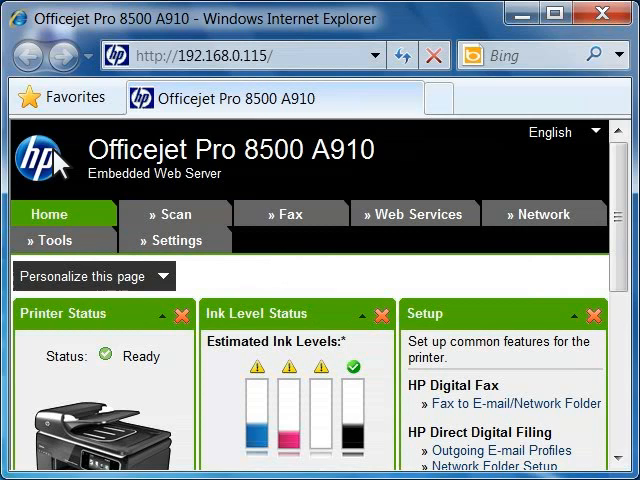
pyautogui.moveTo(104, 164)
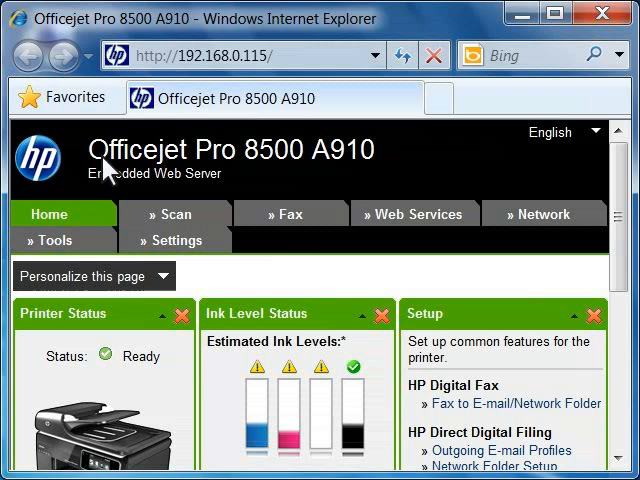
pyautogui.moveTo(544, 214)
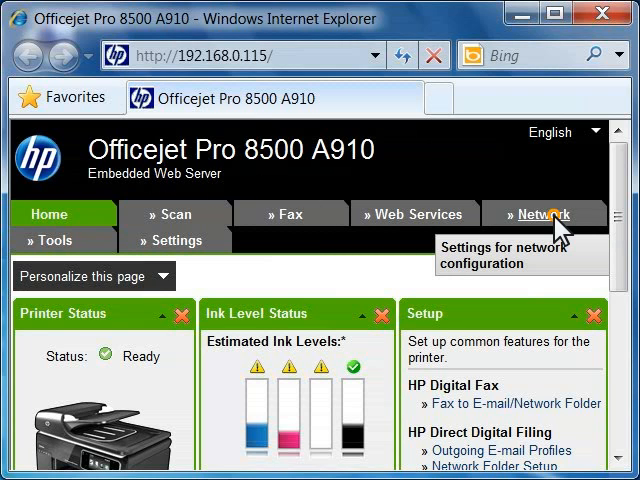
pyautogui.click(550, 212)
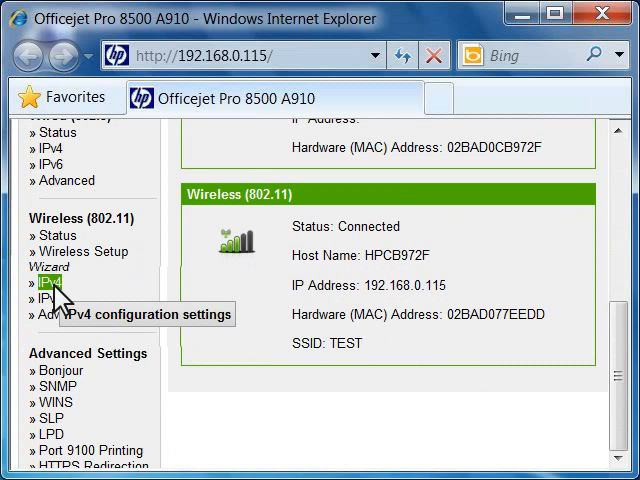
pyautogui.click(48, 284)
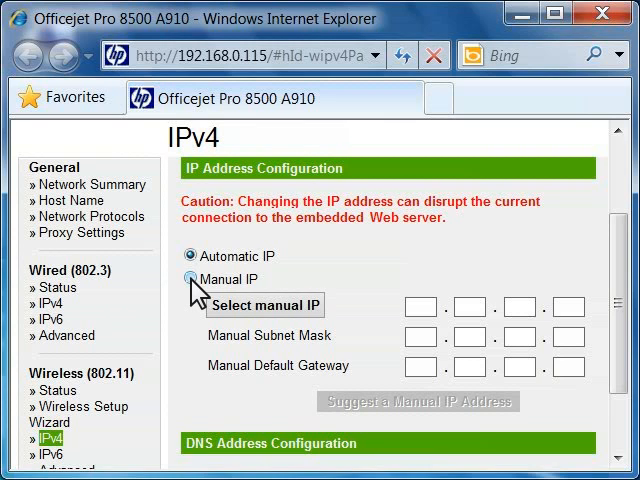
# - Choose Manual IP and enter the address 192.168.0.250
pyautogui.click(194, 282)
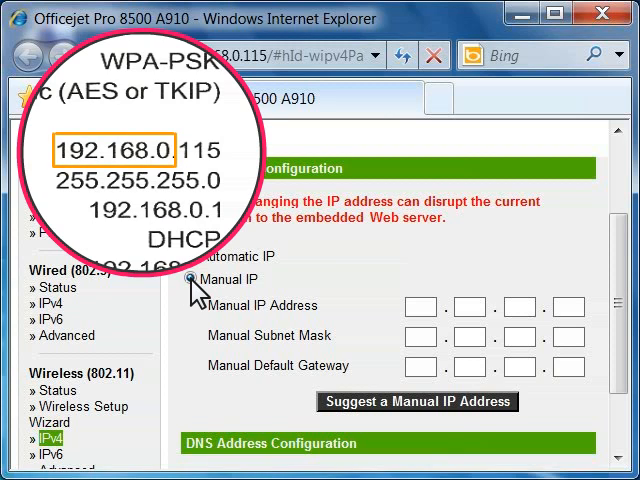
pyautogui.click(420, 304)
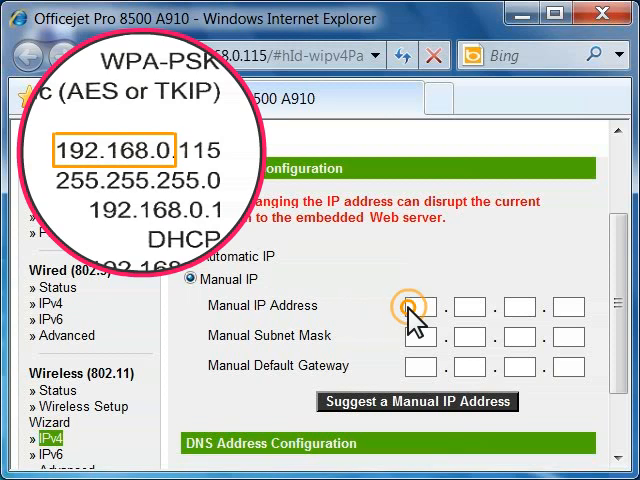
pyautogui.write('192')
pyautogui.click(470, 306)
pyautogui.write('168')
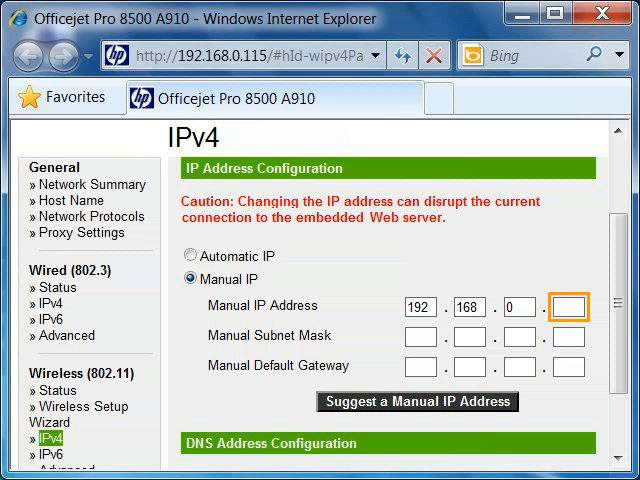
pyautogui.write('2')
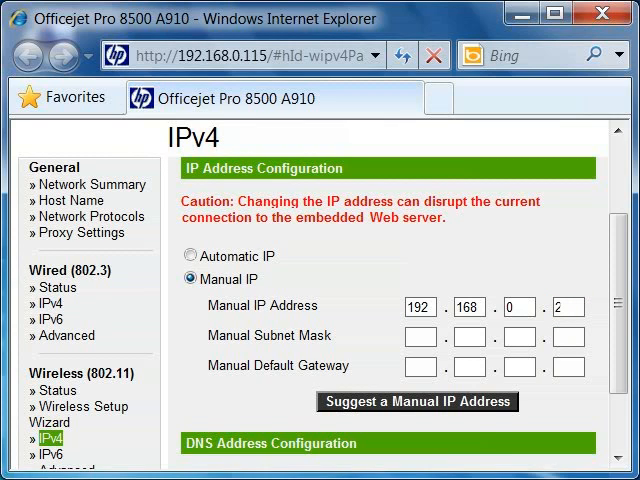
pyautogui.write('250')
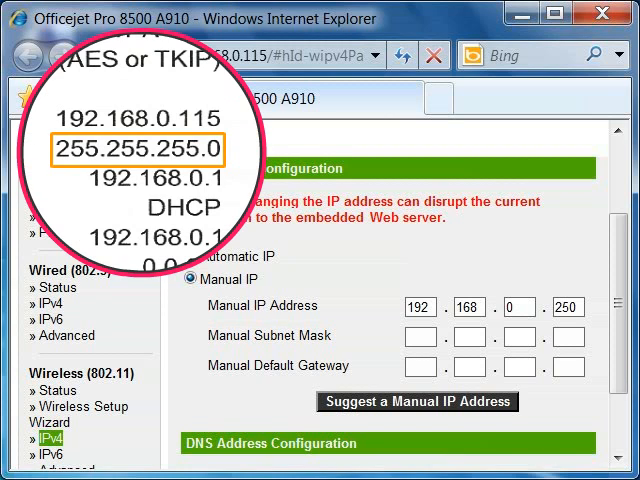
# - Enter subnet mask 255.255.255.0 and default gateway 192.168.0.1
pyautogui.write('255')
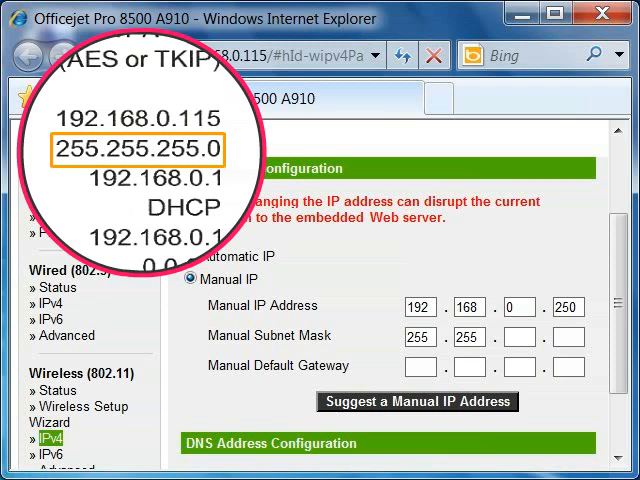
pyautogui.write('255')
pyautogui.write('192')
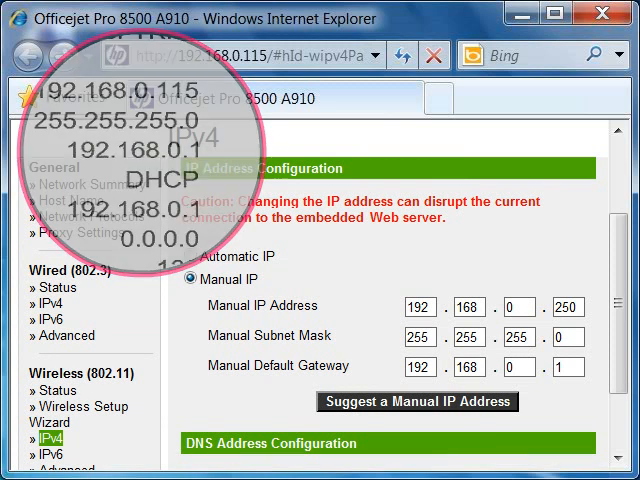
pyautogui.scroll(-3)
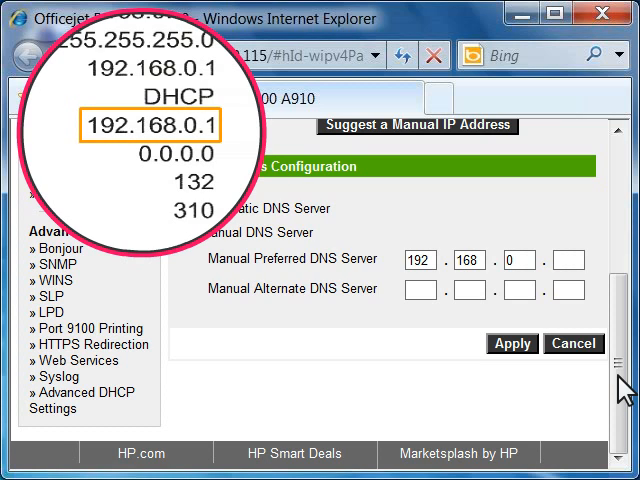
# - Enter preferred DNS server 192.168.0.1 and apply the manual network settings
pyautogui.write('1')
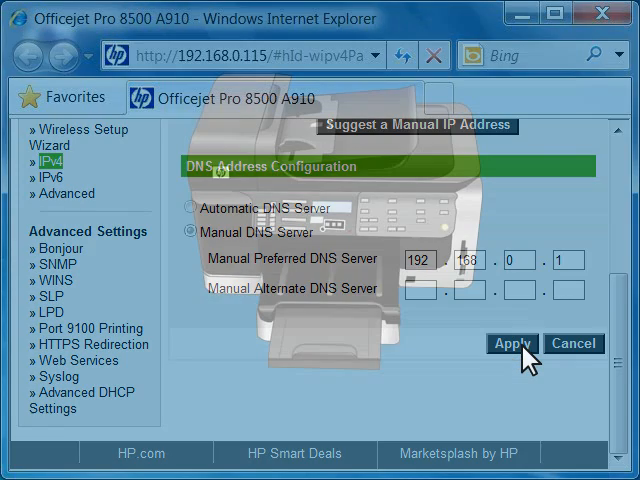
pyautogui.click(512, 344)
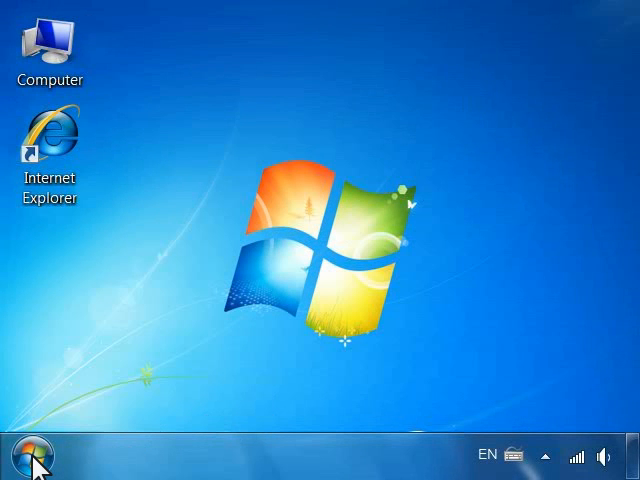
# - Launch Update IP Address from All Programs > HP > HP Officejet Pro 8500 A910
pyautogui.click(22, 452)
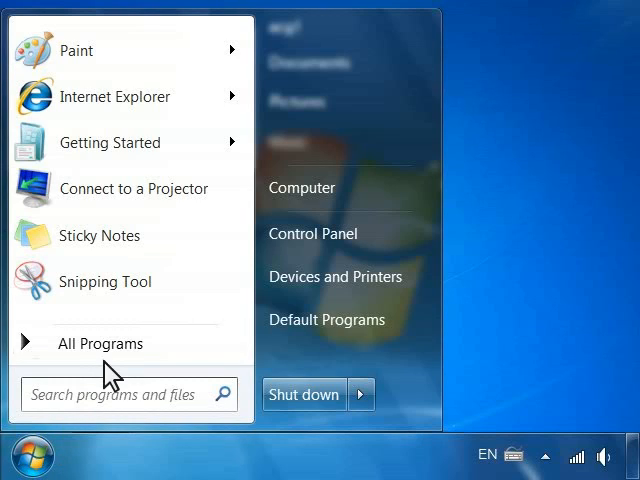
pyautogui.click(100, 344)
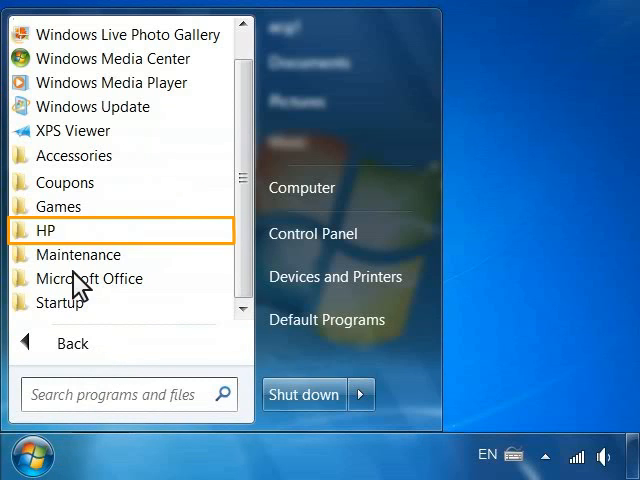
pyautogui.click(44, 230)
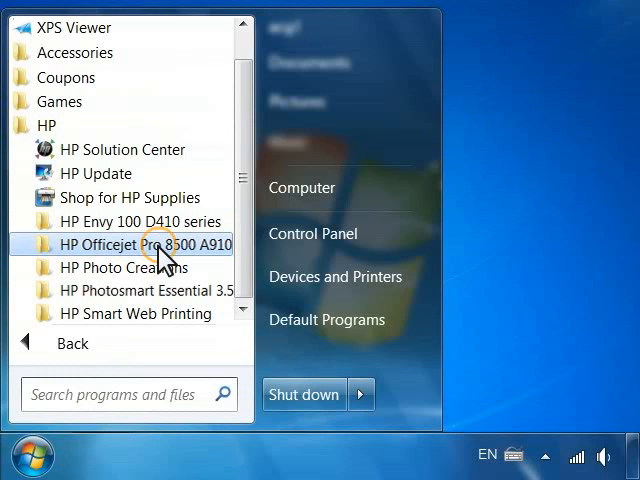
pyautogui.click(140, 244)
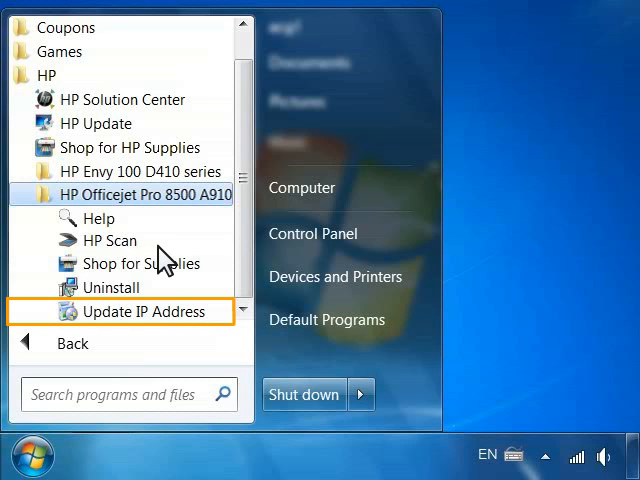
pyautogui.moveTo(160, 320)
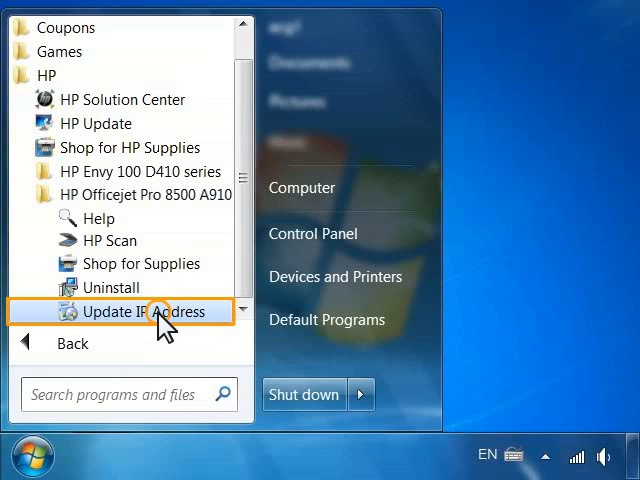
pyautogui.click(138, 312)
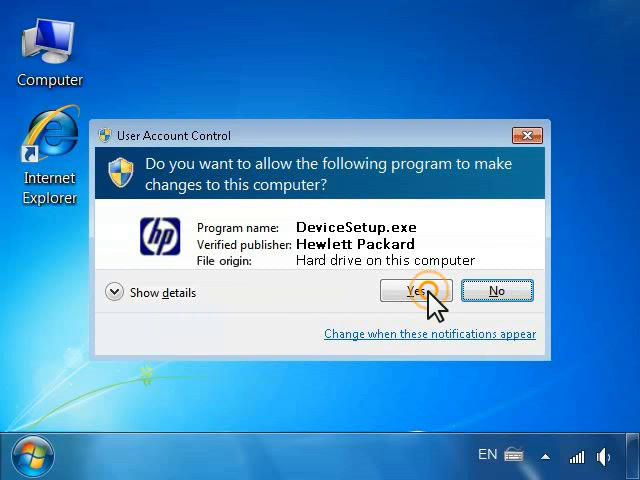
# - Allow the utility, search for the printer at 192.168.0.250 and save that address to the HP software
pyautogui.click(416, 292)
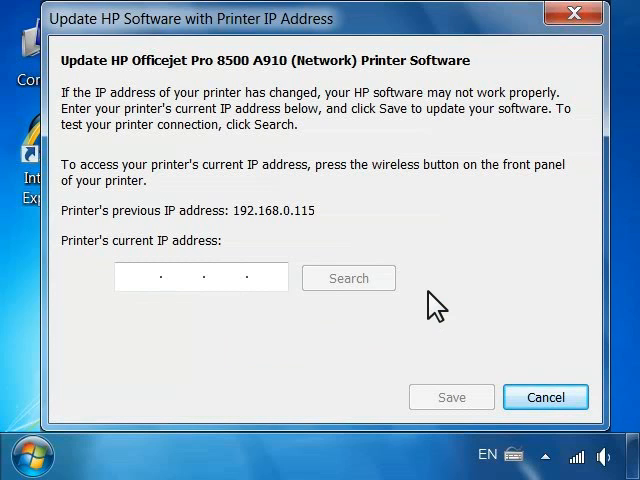
pyautogui.moveTo(124, 290)
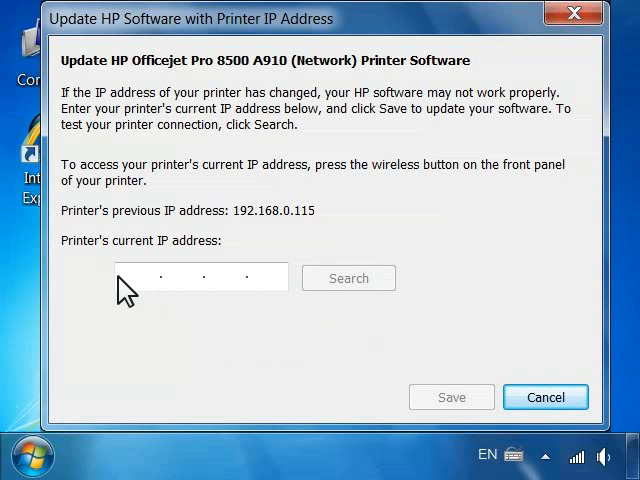
pyautogui.write('192168')
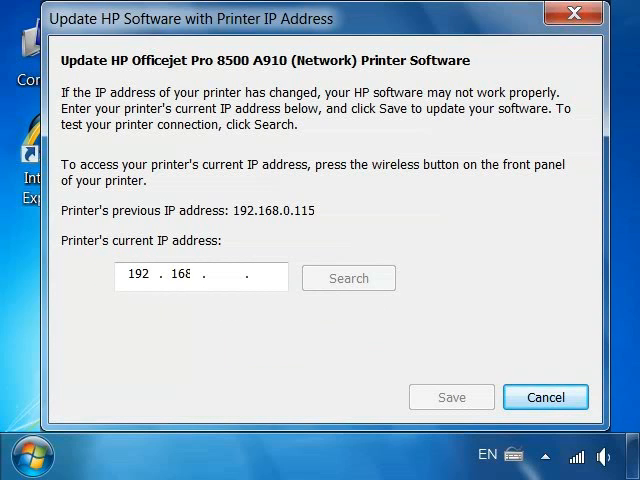
pyautogui.write('0.250')
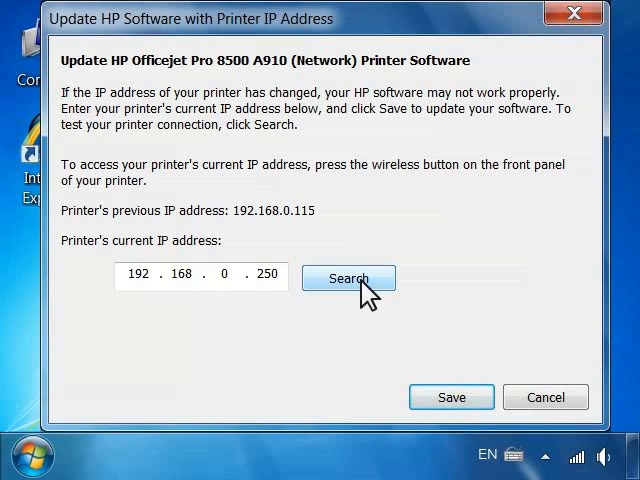
pyautogui.click(348, 278)
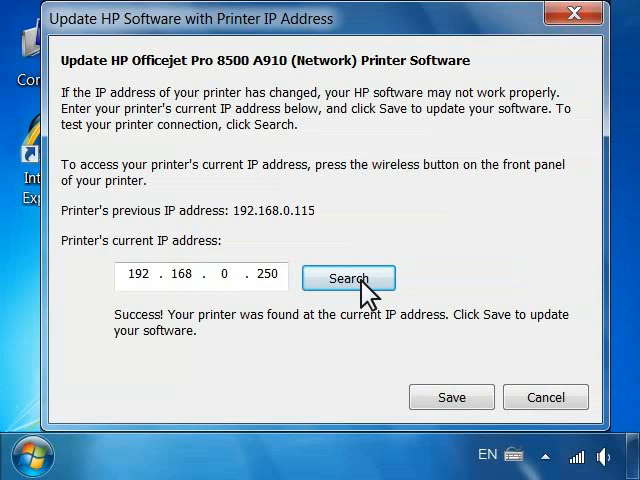
pyautogui.click(452, 396)
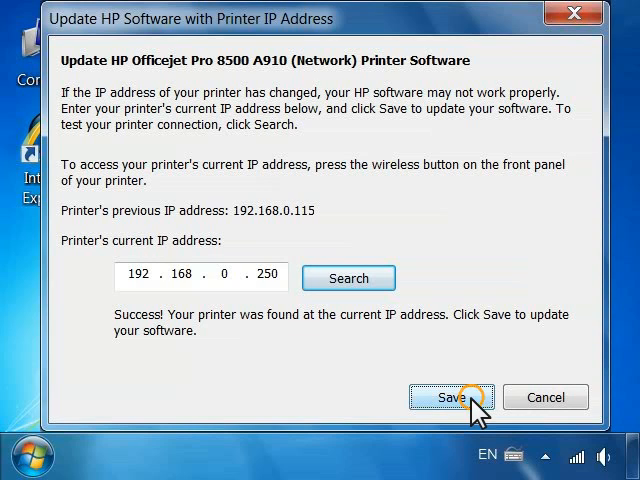
pyautogui.click(452, 396)
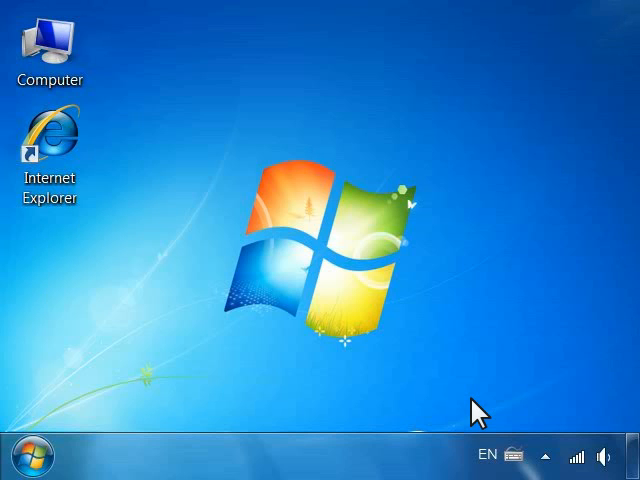